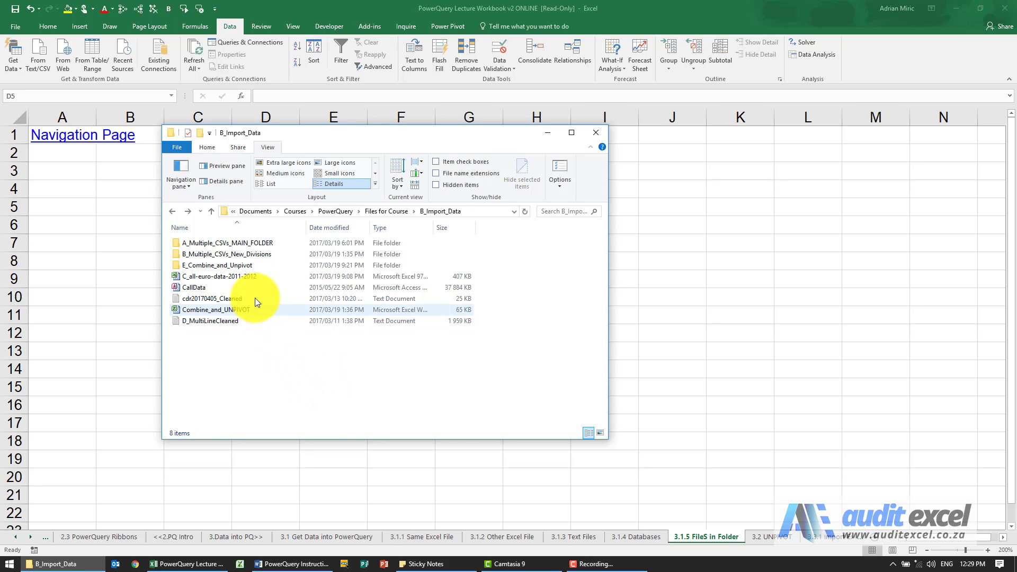
Look through A_Multiple_CSVs_MAIN_FOLDER's five Division files and return to the import data folder
left_click(224, 243)
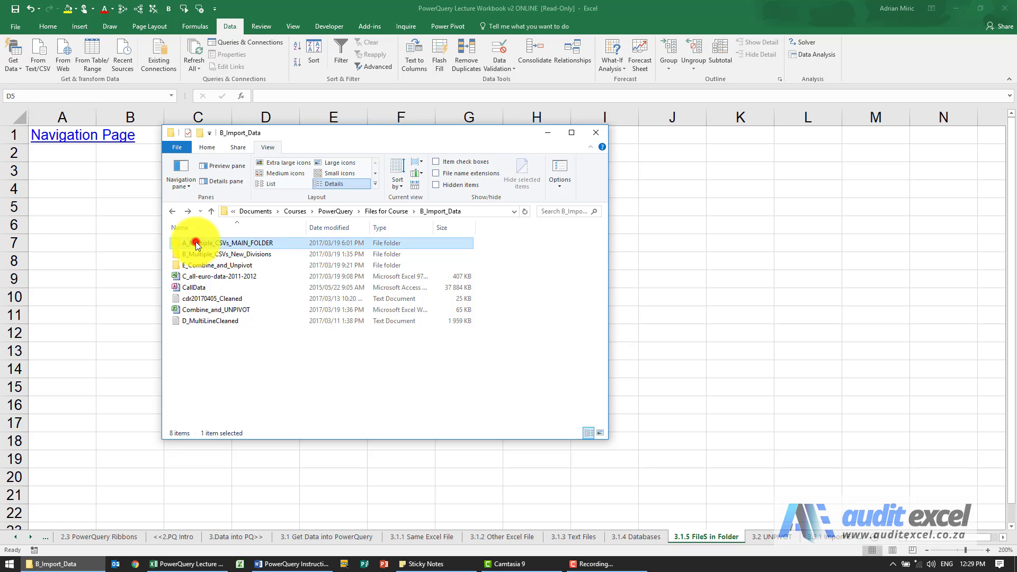
double_click(198, 243)
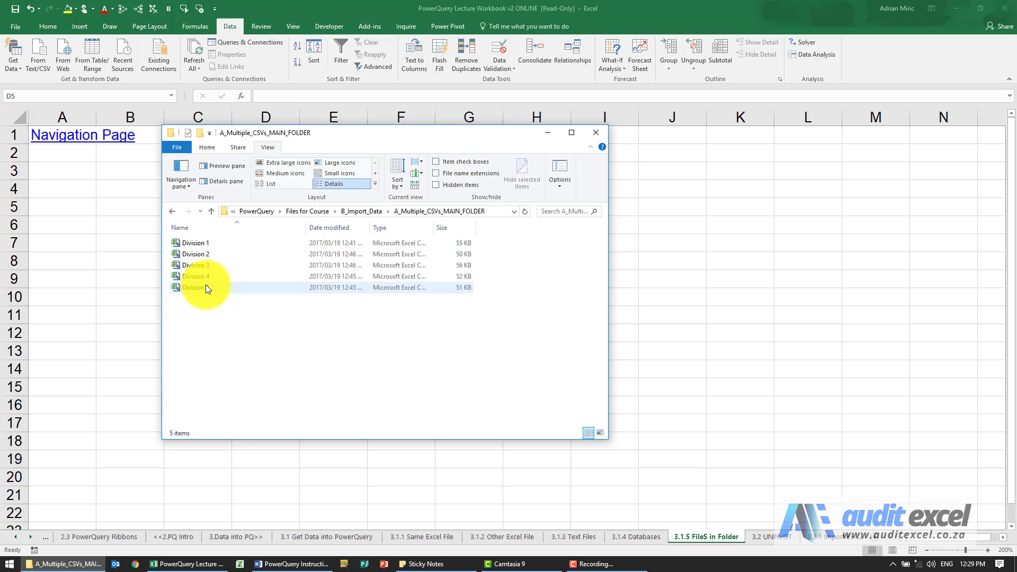
mouse_move(209, 293)
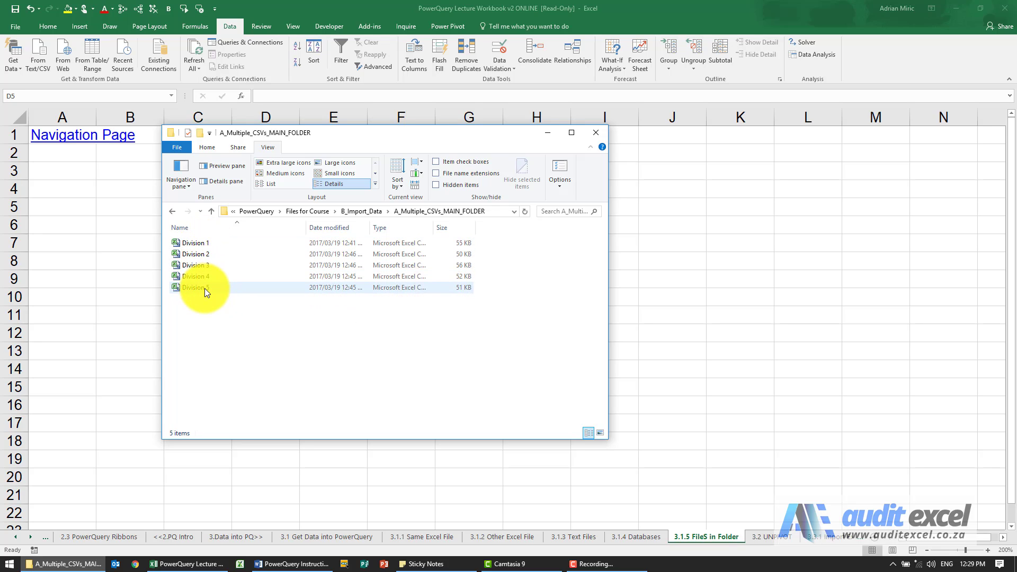
left_click(193, 242)
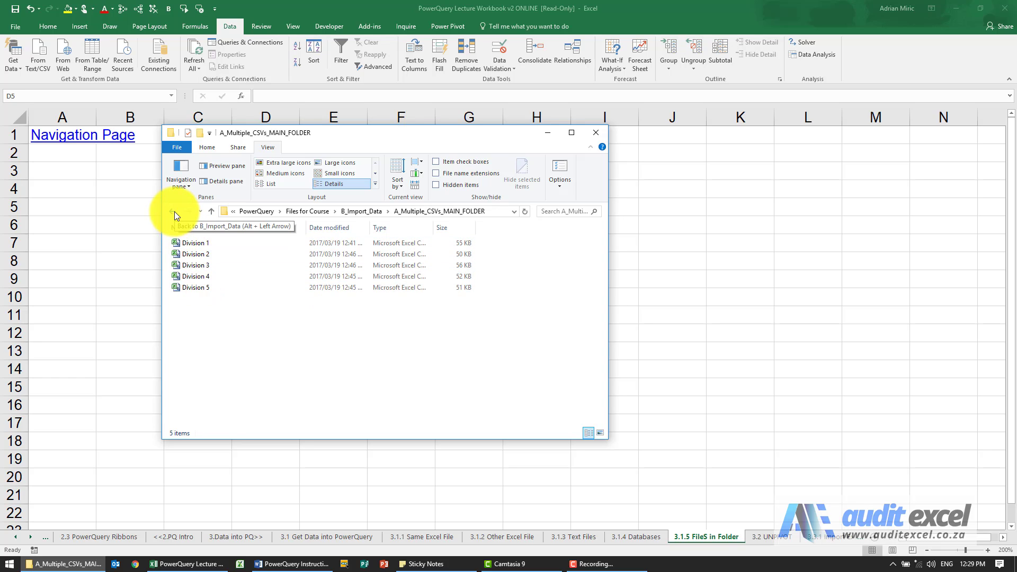
left_click(171, 211)
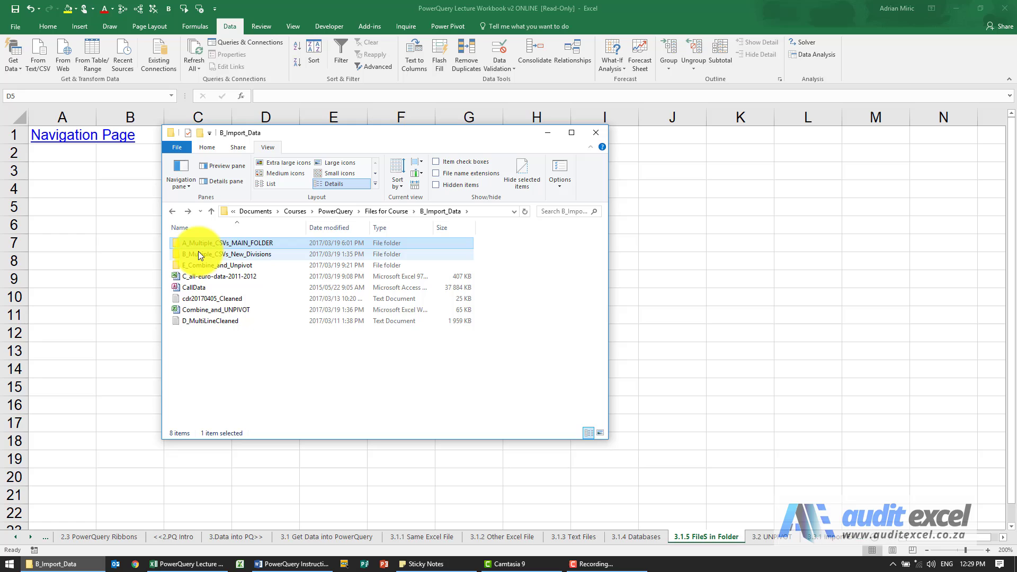
mouse_move(202, 253)
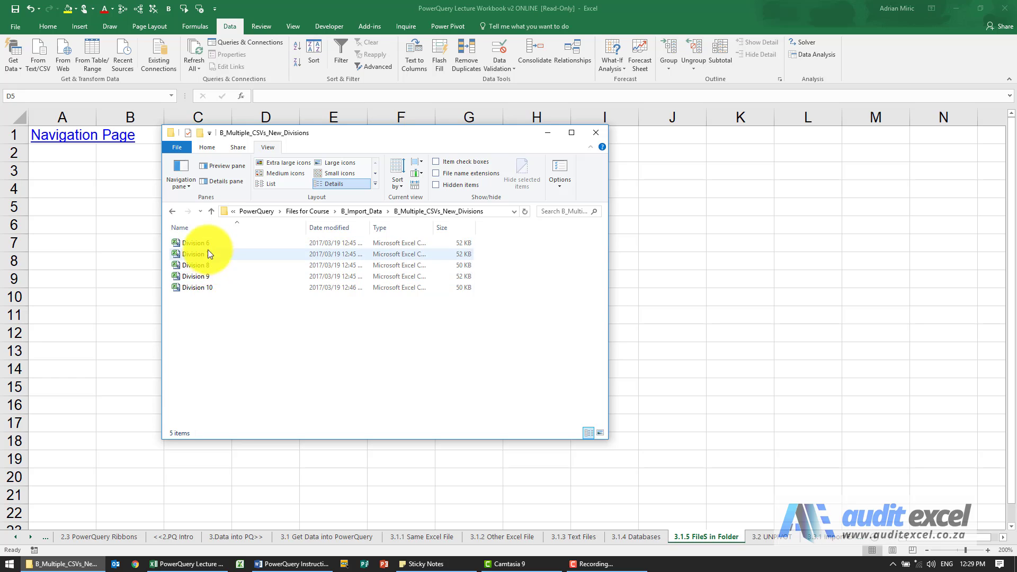
Look through B_Multiple_CSVs_New_Divisions (Divisions 6–10), go back, and minimise Explorer
left_click(195, 265)
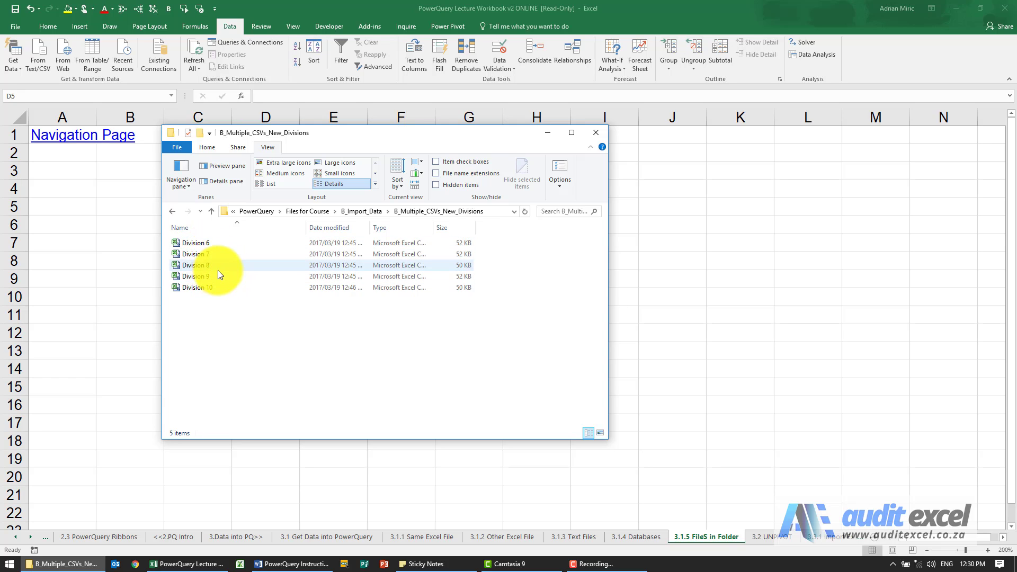
left_click(171, 211)
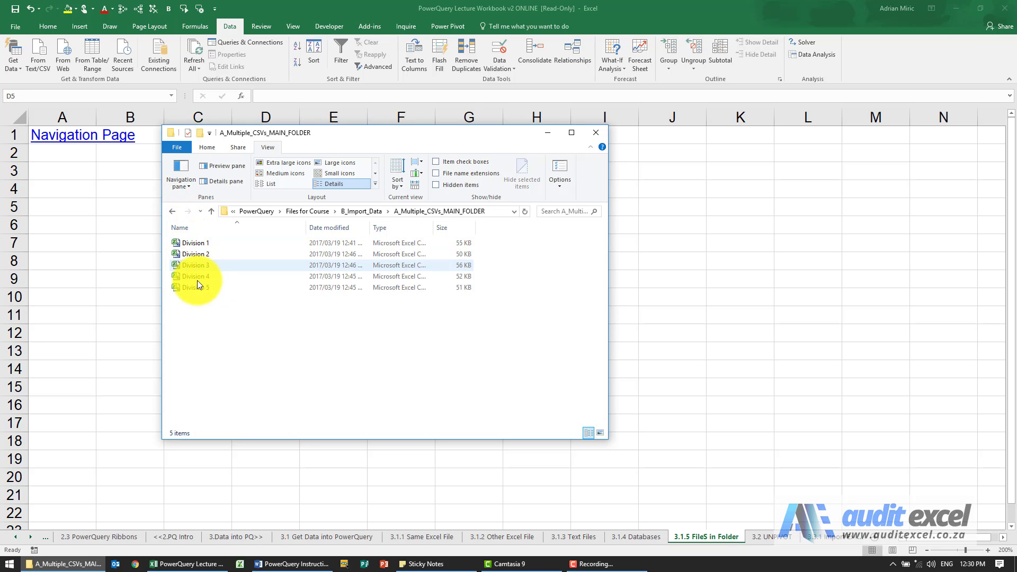
mouse_move(172, 212)
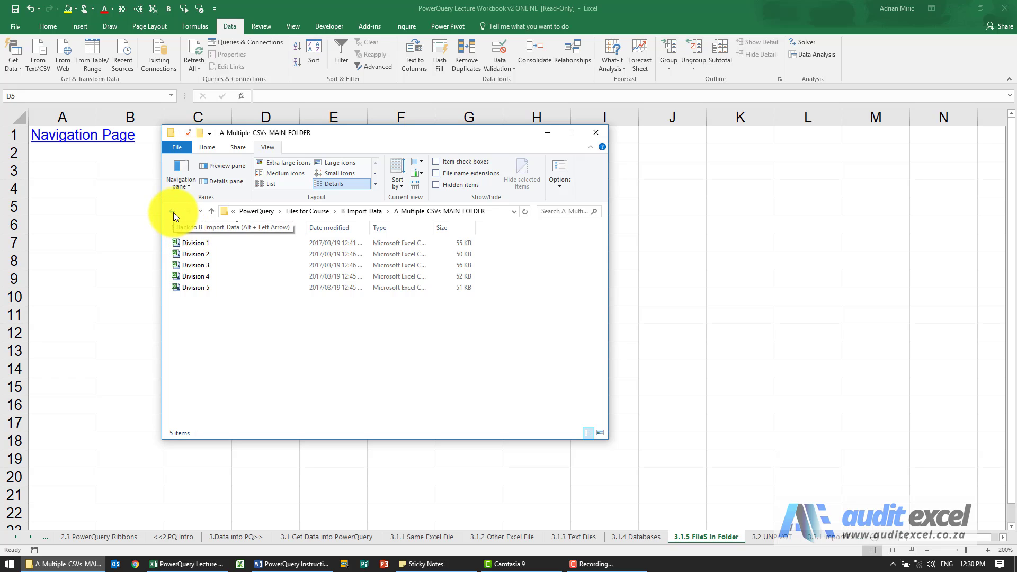
left_click(172, 212)
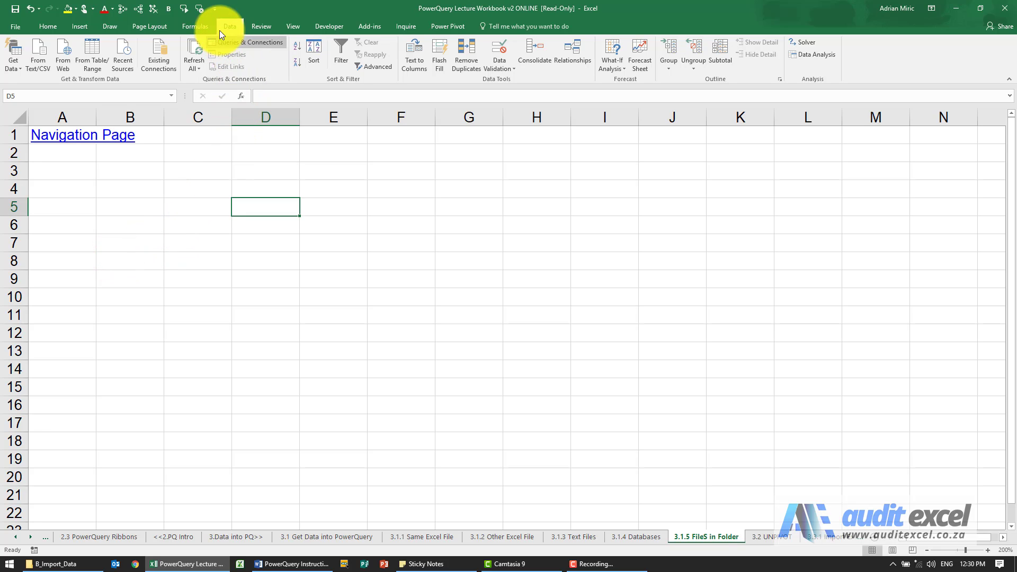
Start a folder import via Data > Get Data > From File > From Folder
left_click(13, 55)
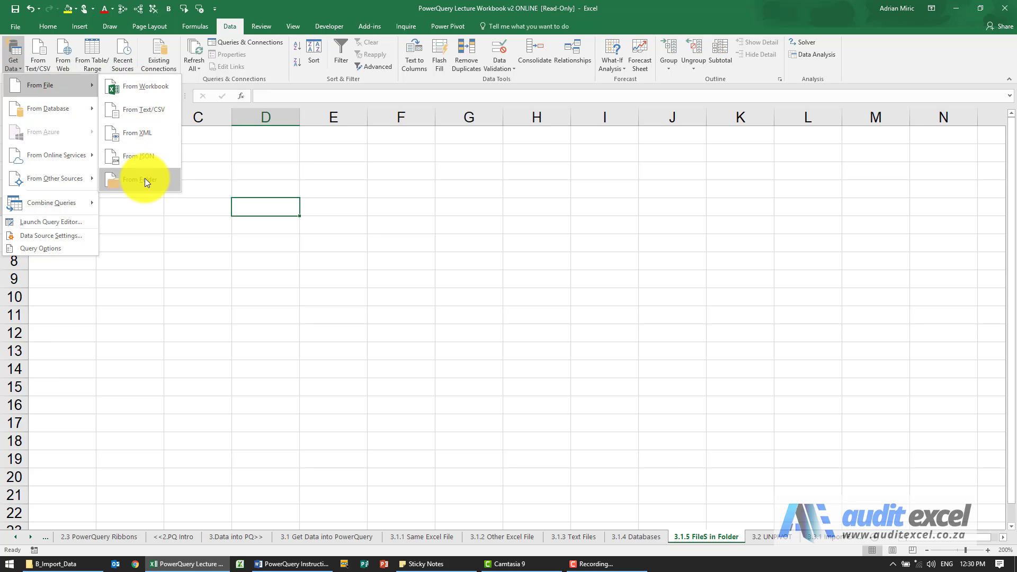
mouse_move(153, 184)
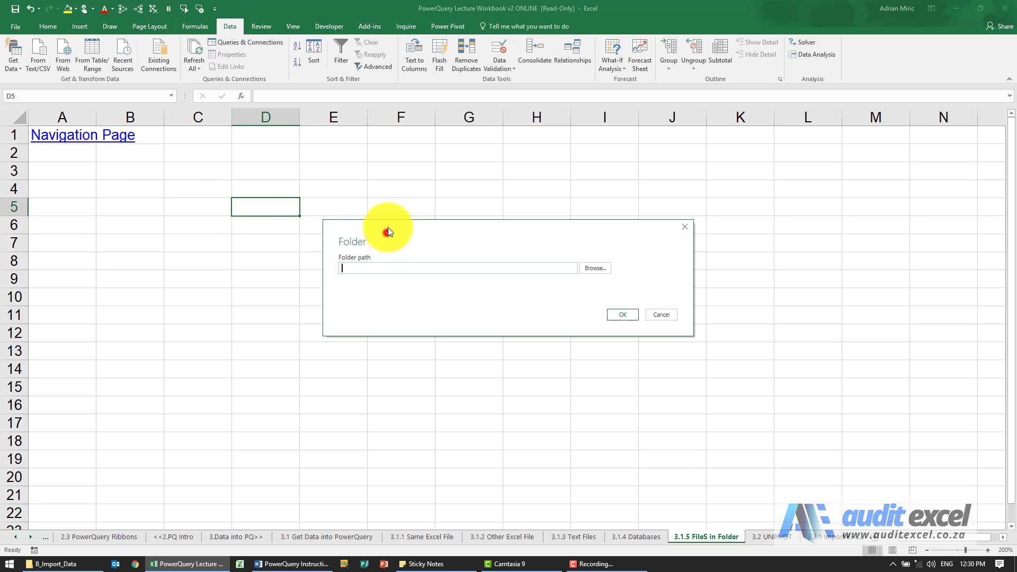
Browse Documents > Courses > PowerQuery > Files for Course > B_Import_Data and choose A_Multiple_CSVs_MAIN_FOLDER
left_click(594, 268)
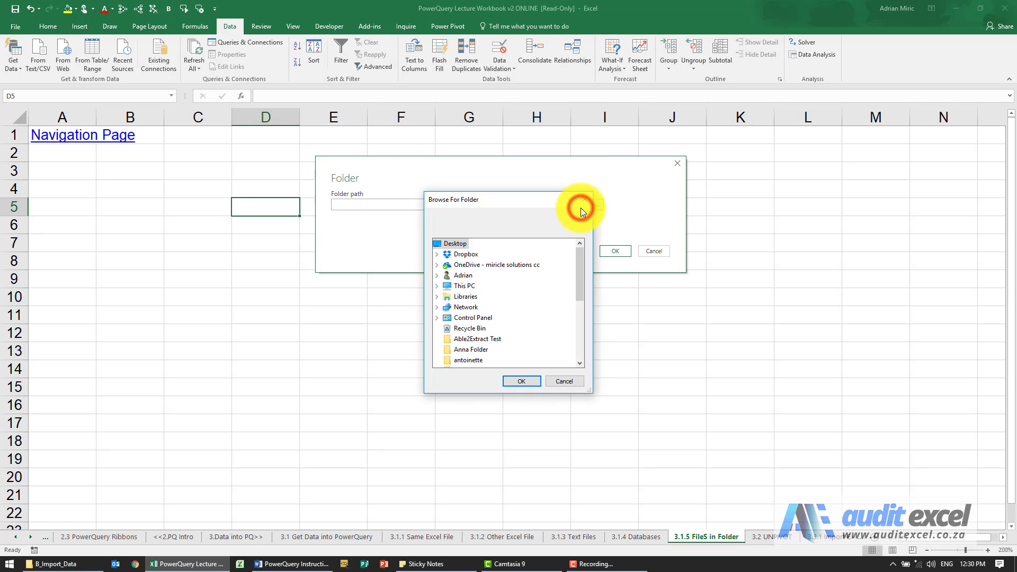
left_click(447, 297)
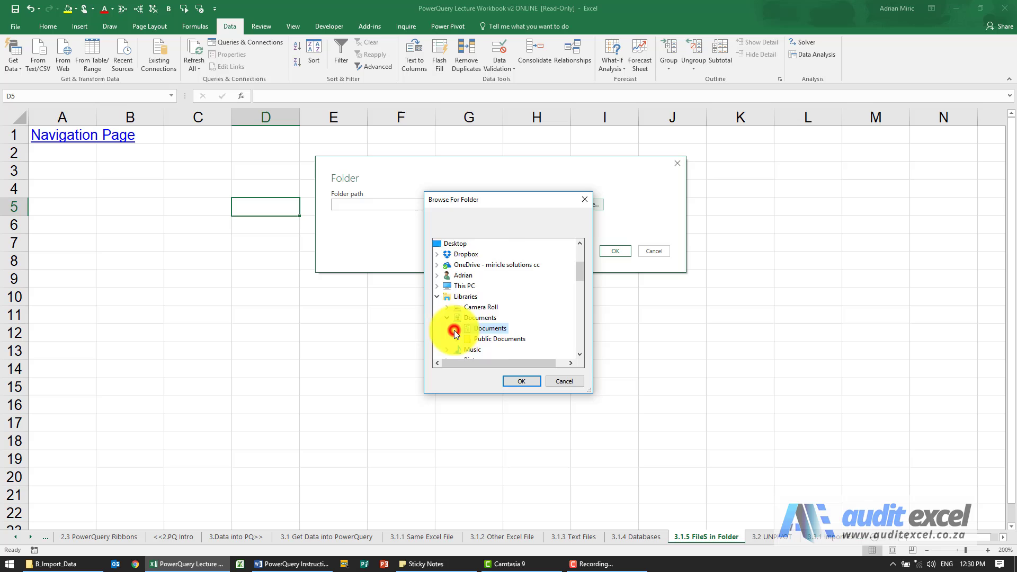
double_click(492, 327)
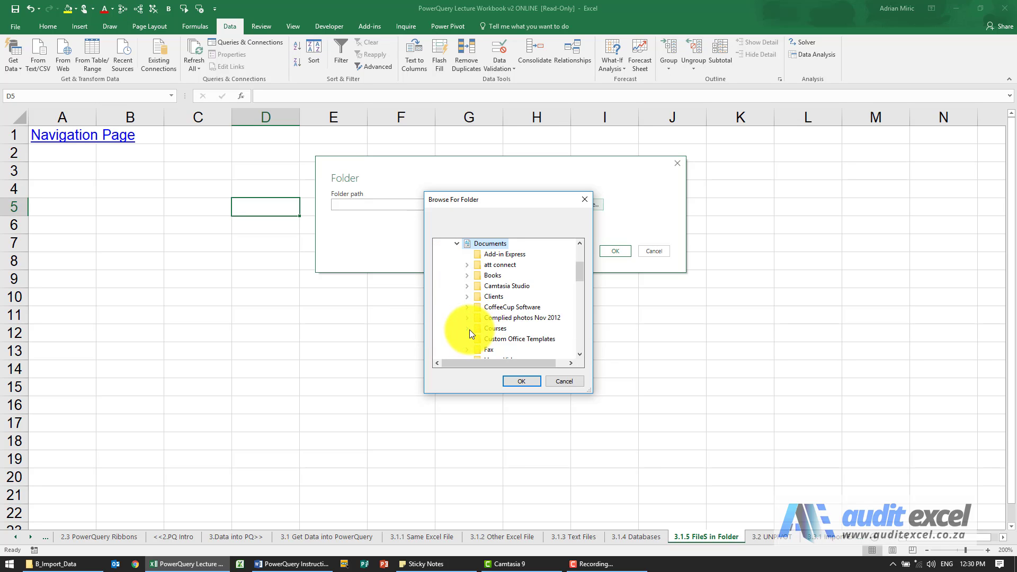
scroll("down", 3)
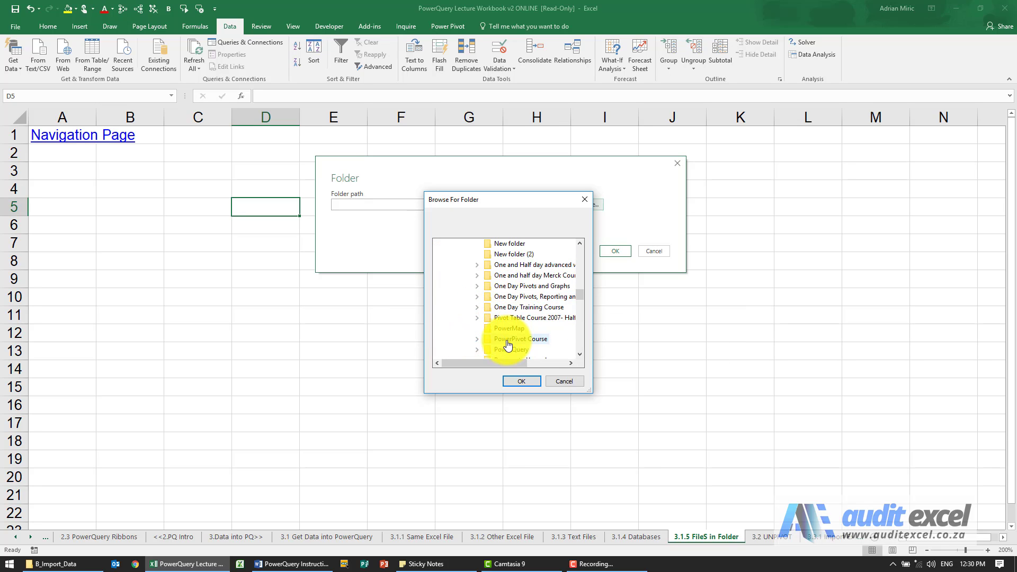
left_click(478, 297)
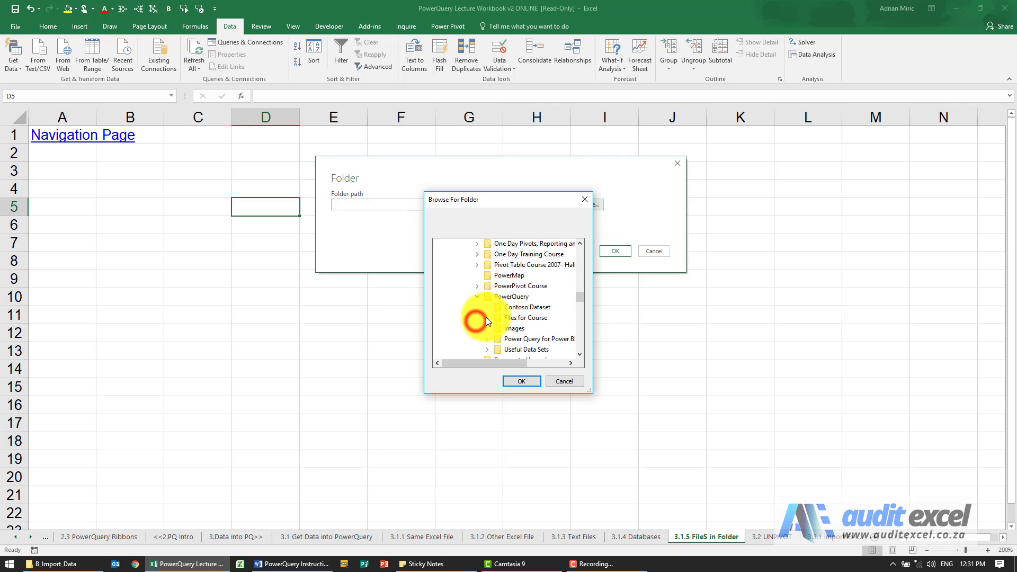
left_click(488, 318)
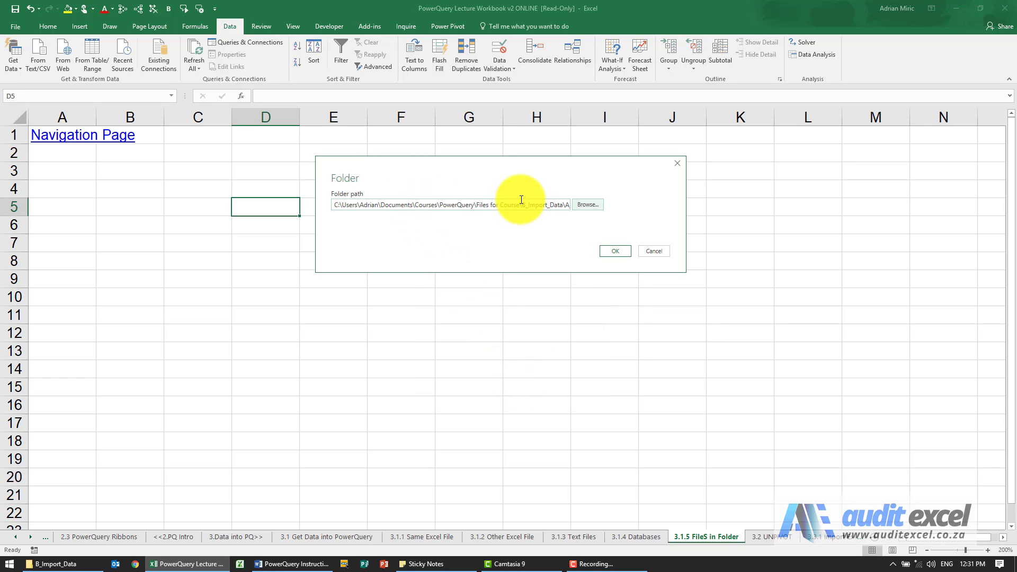
left_click(614, 251)
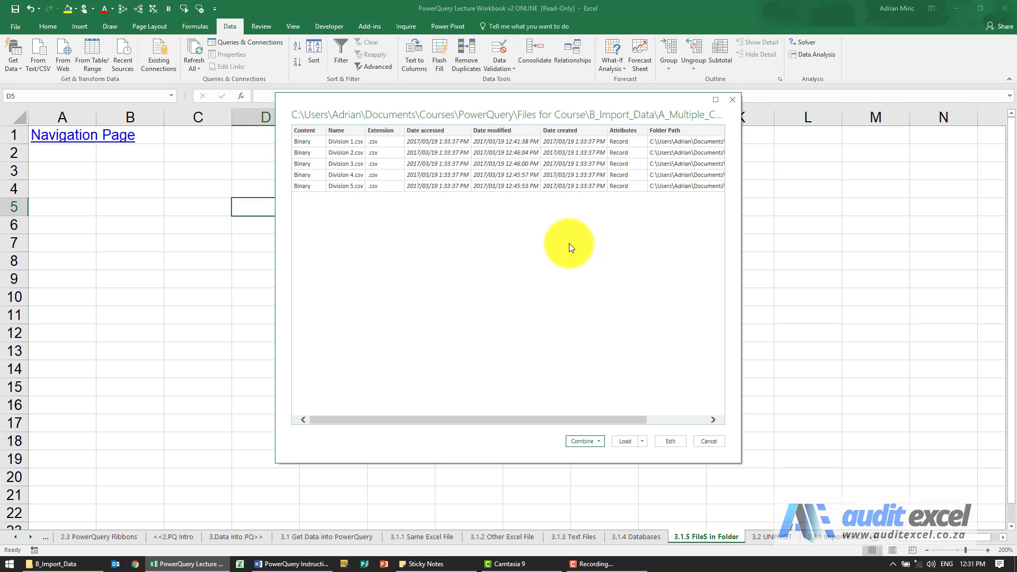
mouse_move(376, 215)
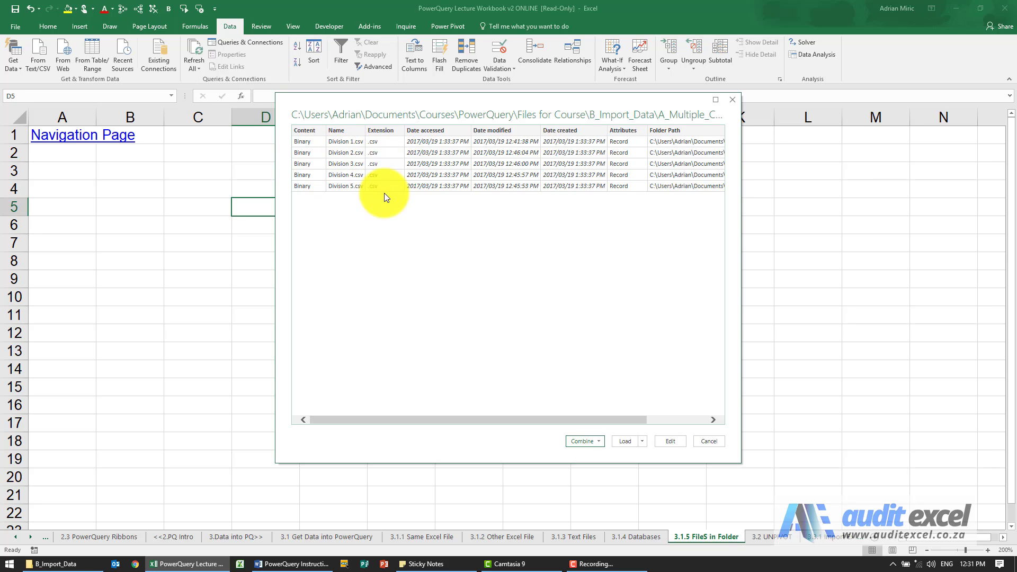
mouse_move(289, 435)
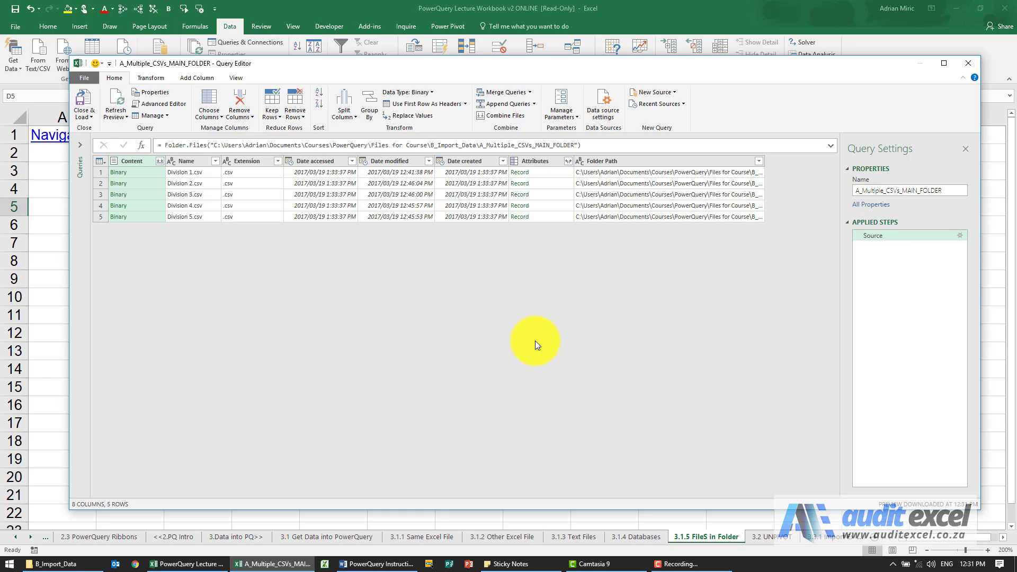
Edit the folder query so the Query Editor lists the five division files under Source
left_click(332, 308)
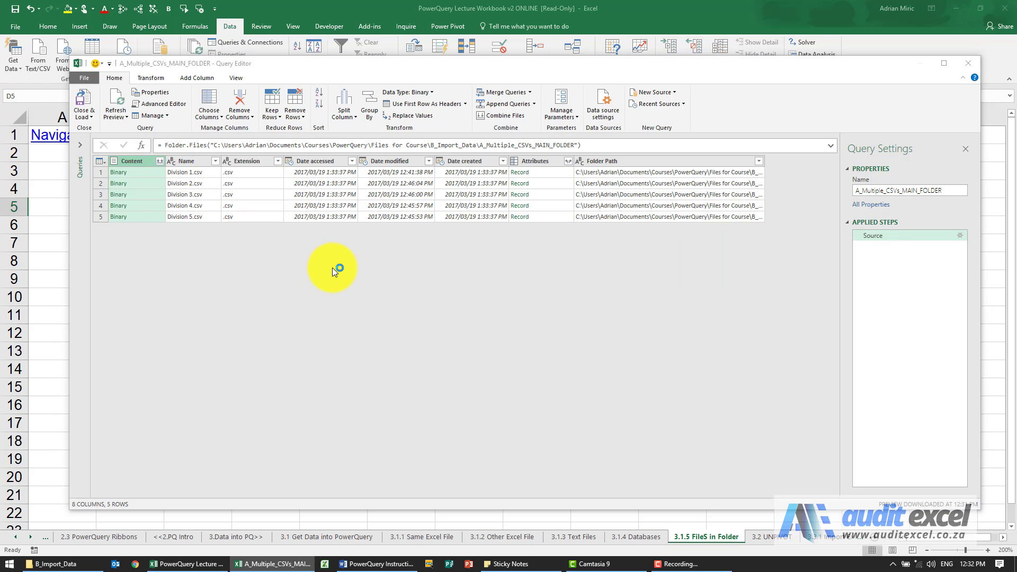
Combine the Content files using Division 1.csv as example with Comma delimiter
left_click(502, 115)
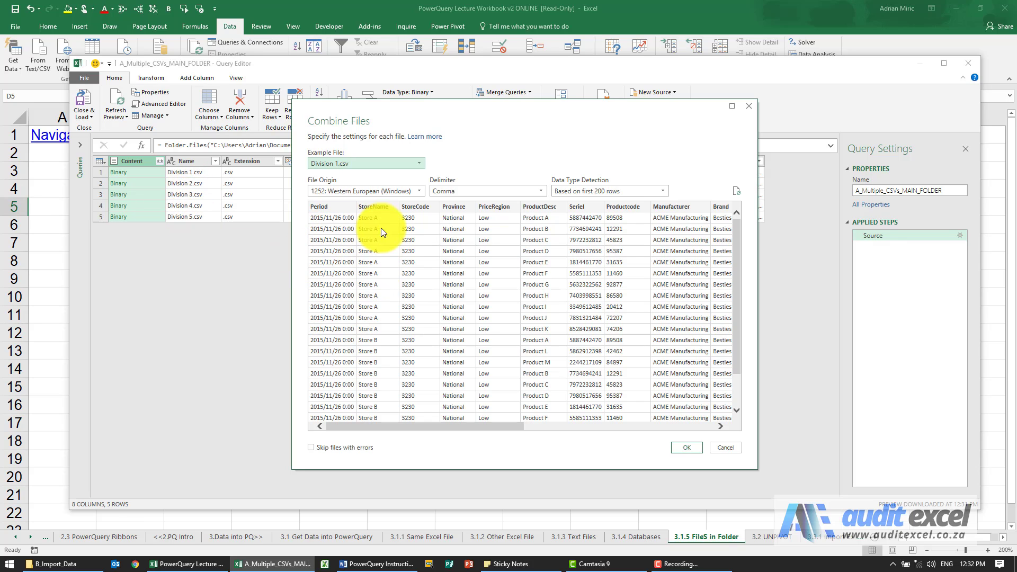
mouse_move(547, 366)
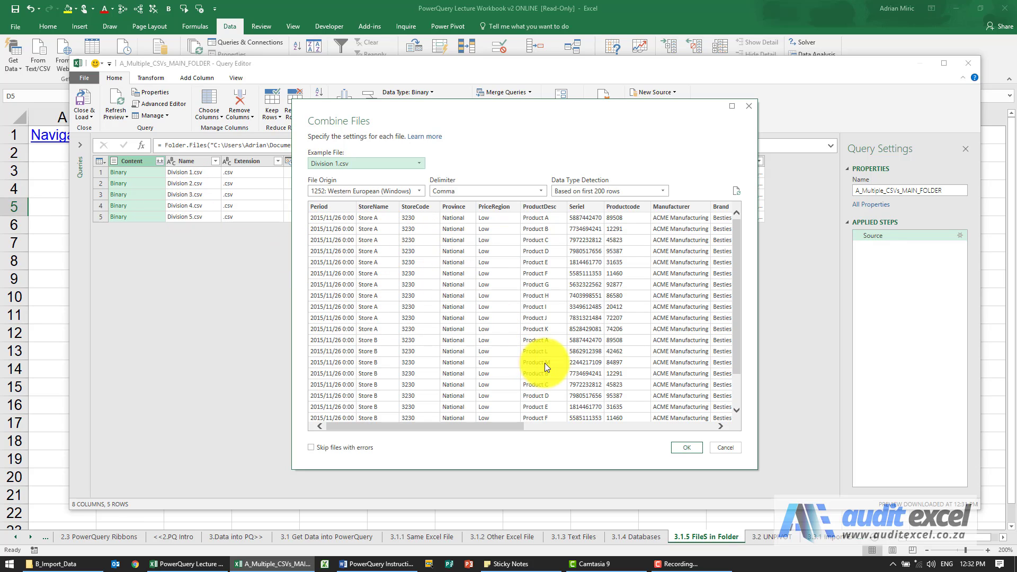
left_click(684, 447)
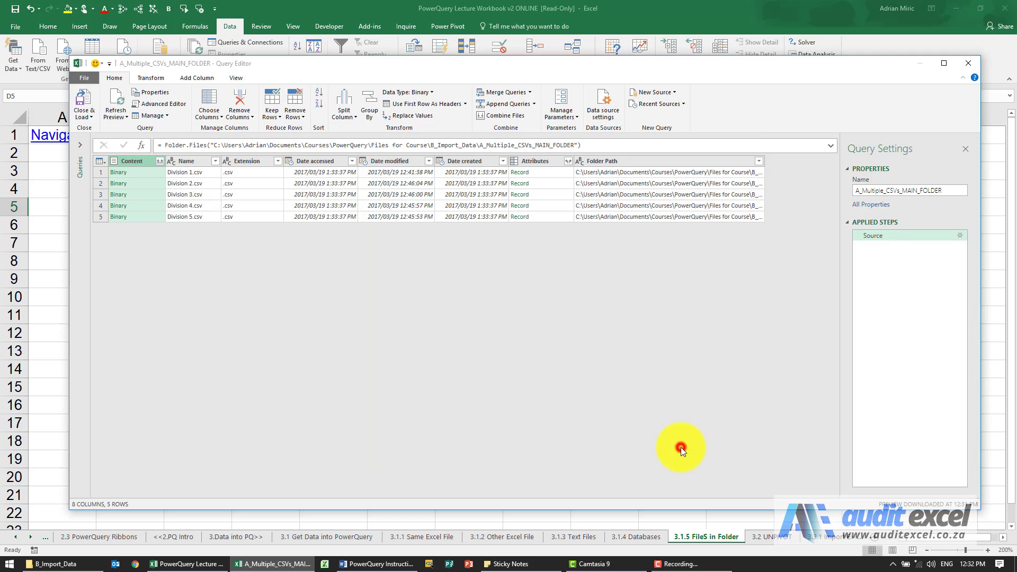
mouse_move(436, 310)
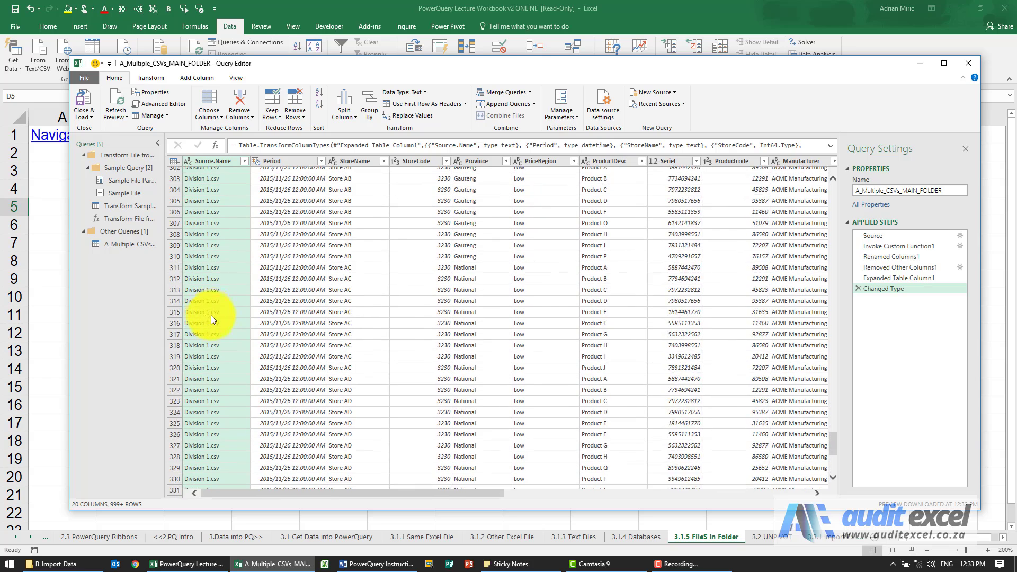
Review the combined 20-column preview and show the Close & Load choices
scroll("down", 3)
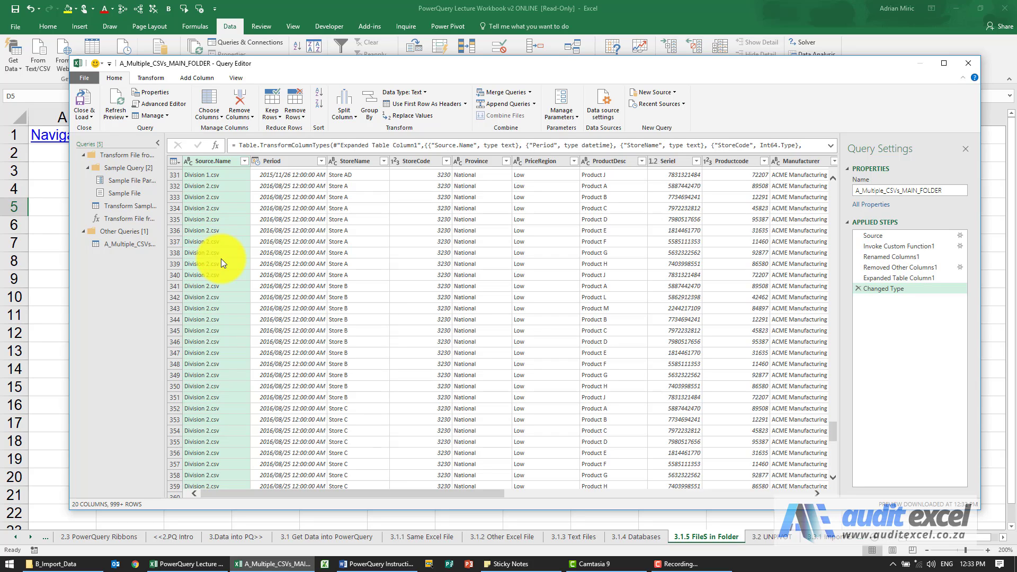
left_click(83, 104)
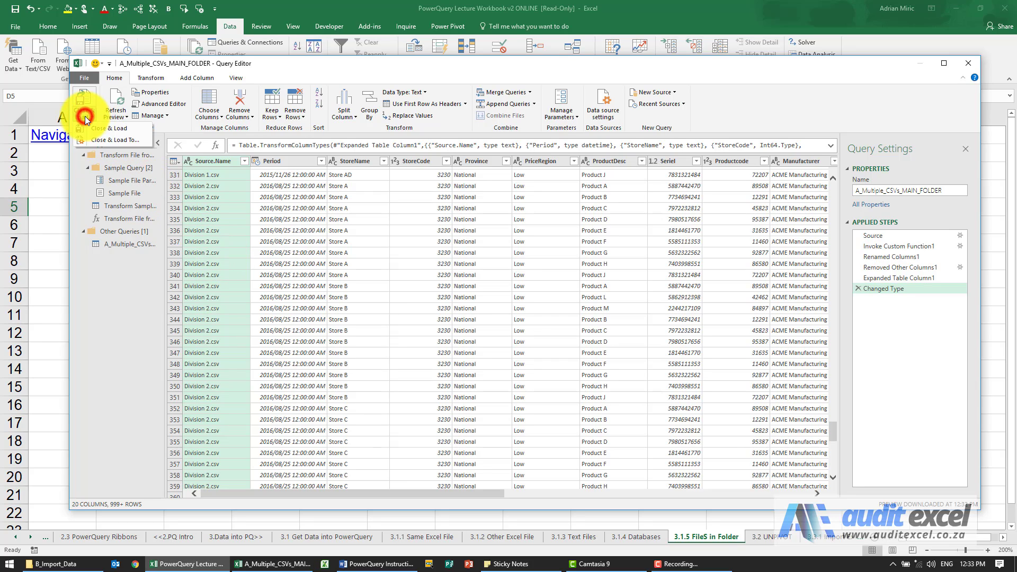
Load the combined query to Sheet1 as a 1,596-row table ending with Division 5.csv
left_click(114, 128)
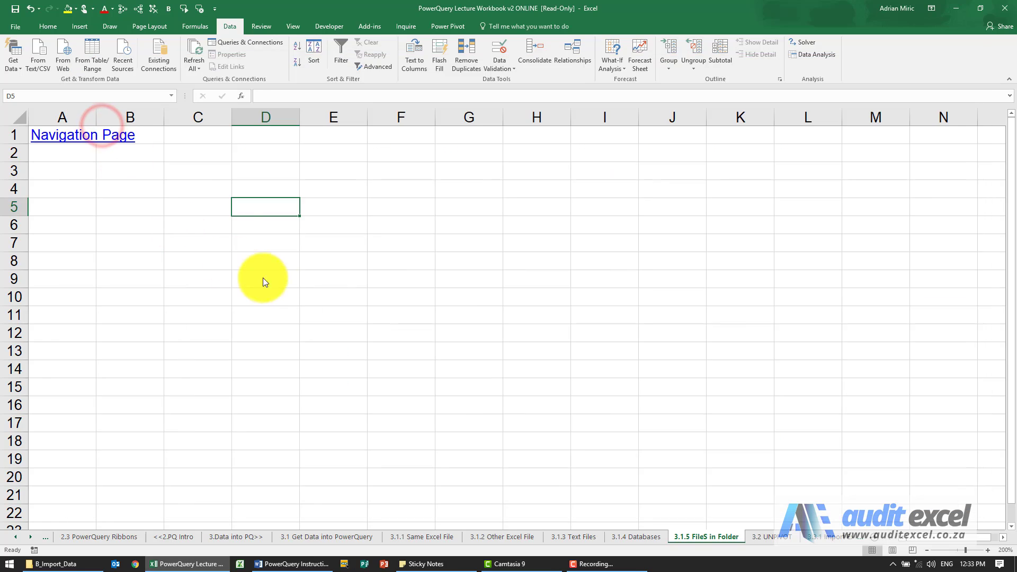
mouse_move(513, 357)
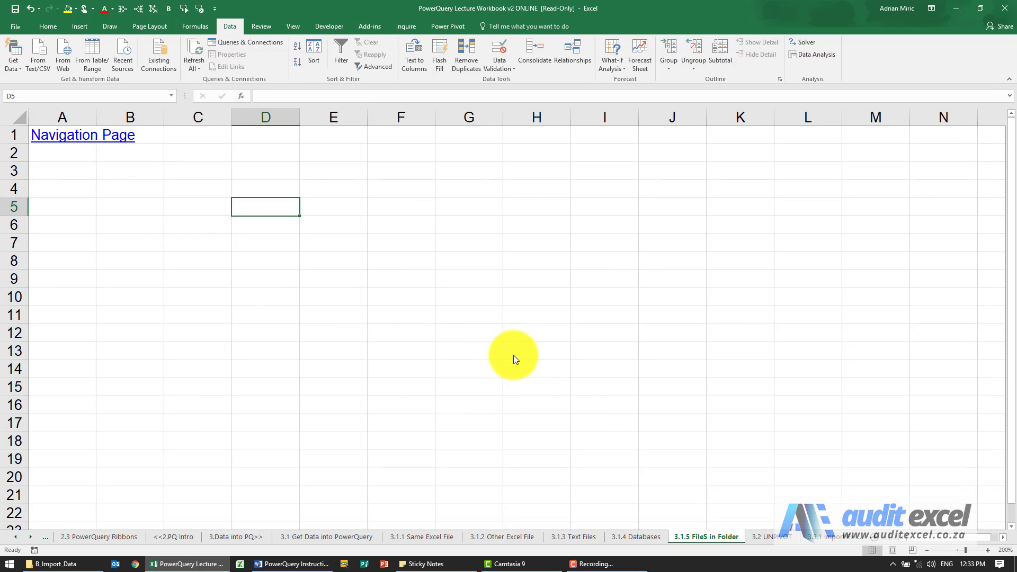
mouse_move(617, 421)
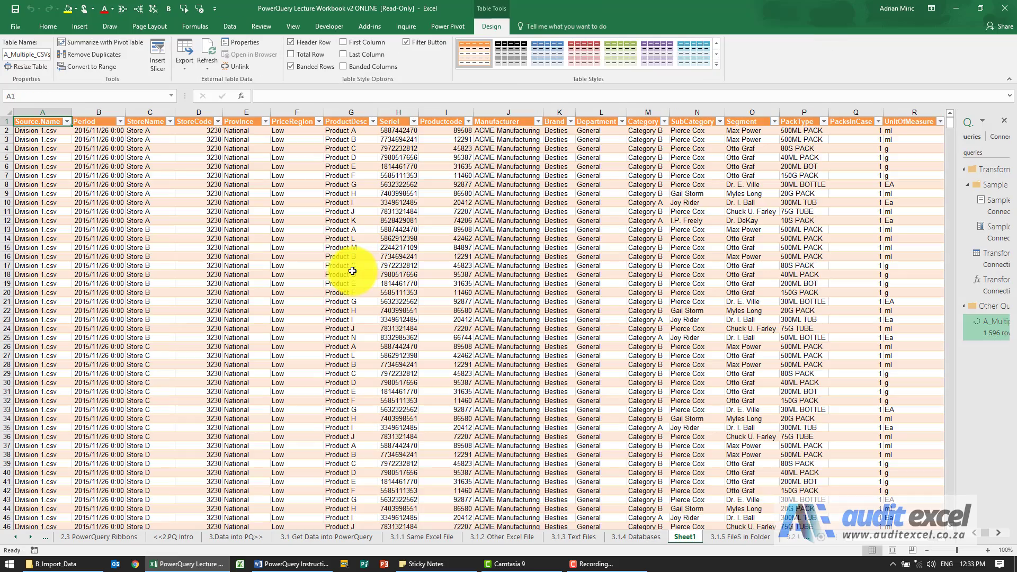
scroll("down", 3)
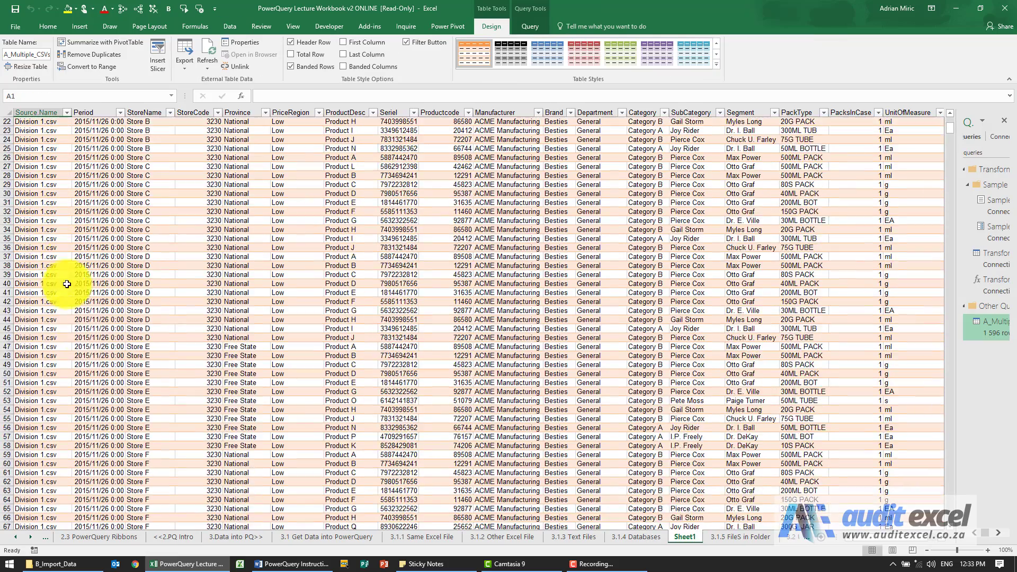
scroll("down", 3)
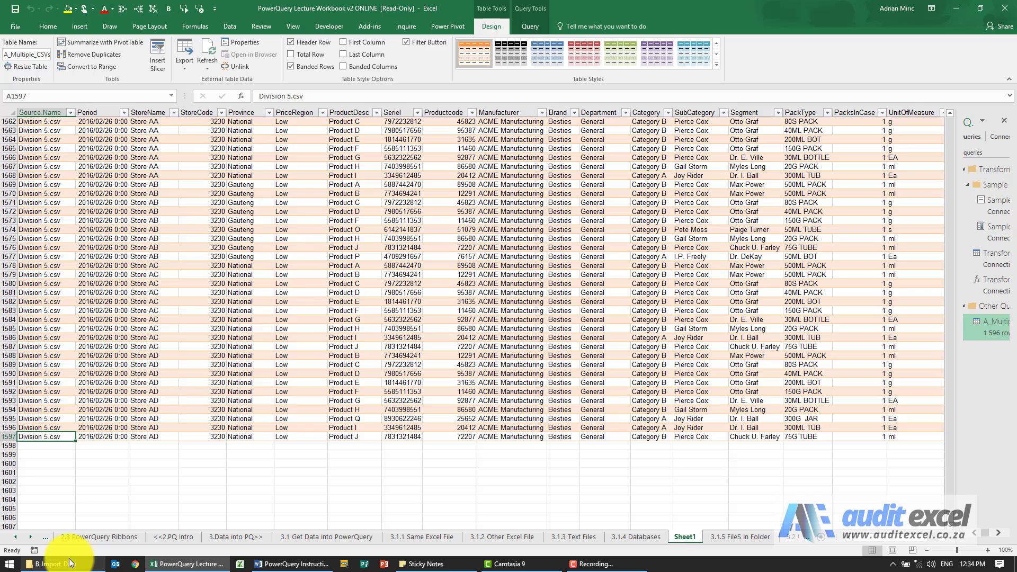
Copy Divisions 6–10 from B_Multiple_CSVs_New_Divisions into A_Multiple_CSVs_MAIN_FOLDER, then minimise Explorer
left_click(47, 564)
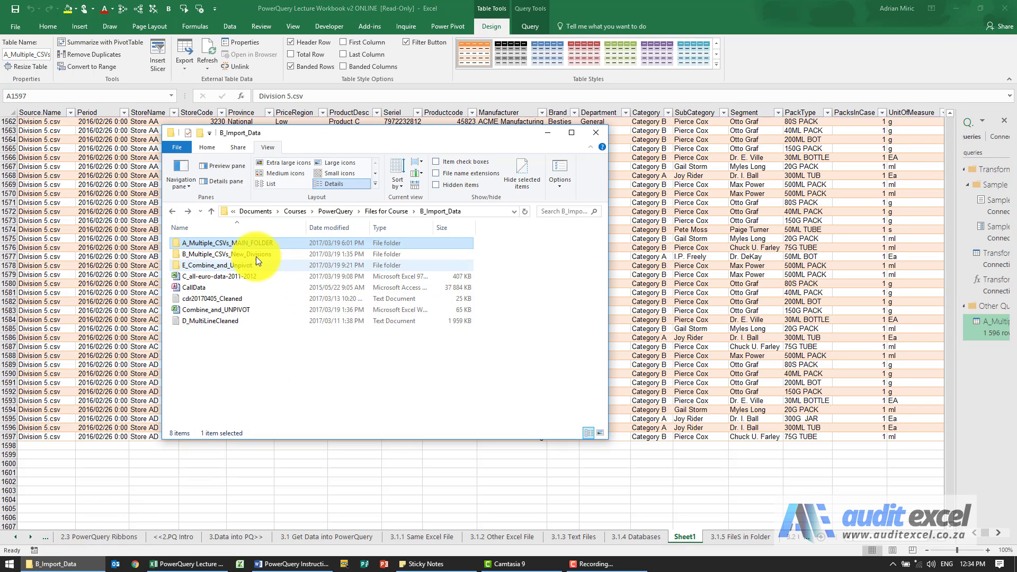
double_click(221, 253)
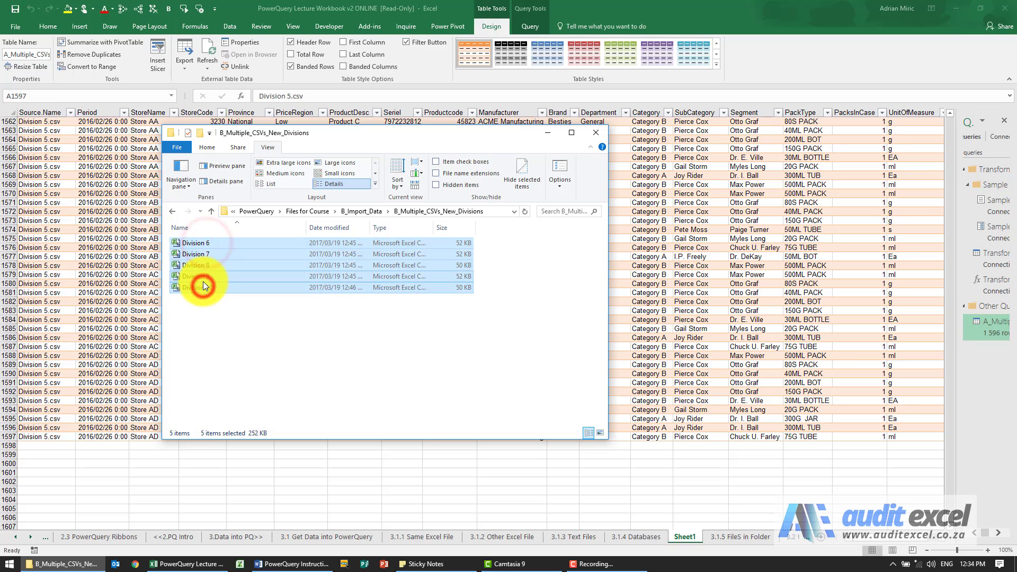
left_click(189, 211)
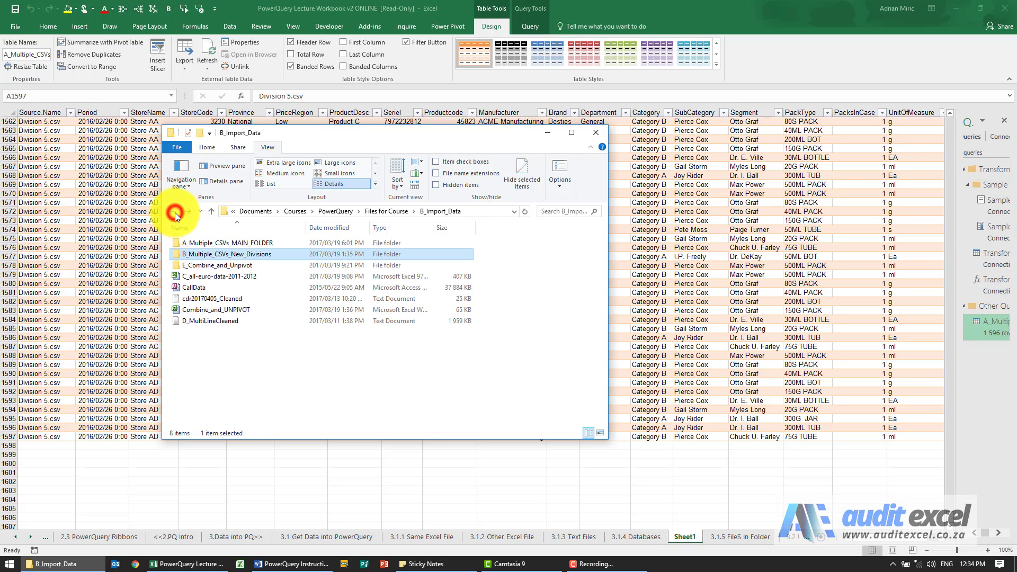
double_click(226, 242)
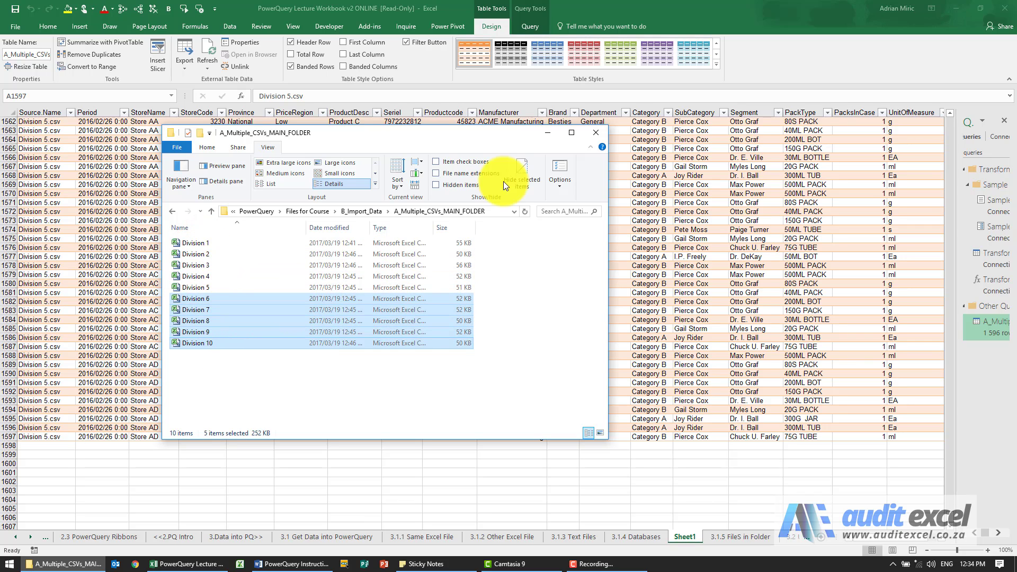
left_click(593, 133)
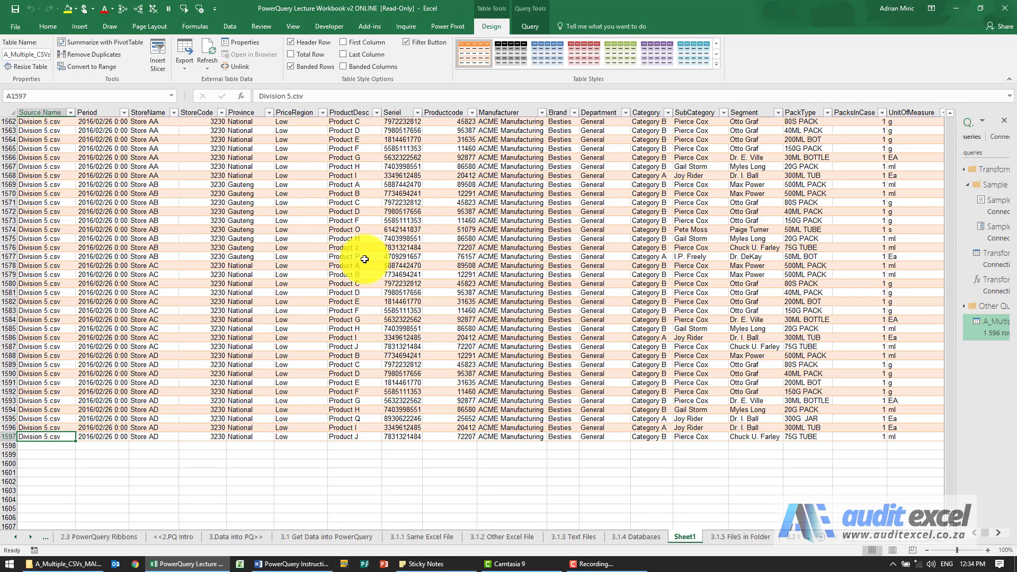
Refresh the table to 3,139 rows and check the new Division 6–8 rows
right_click(350, 230)
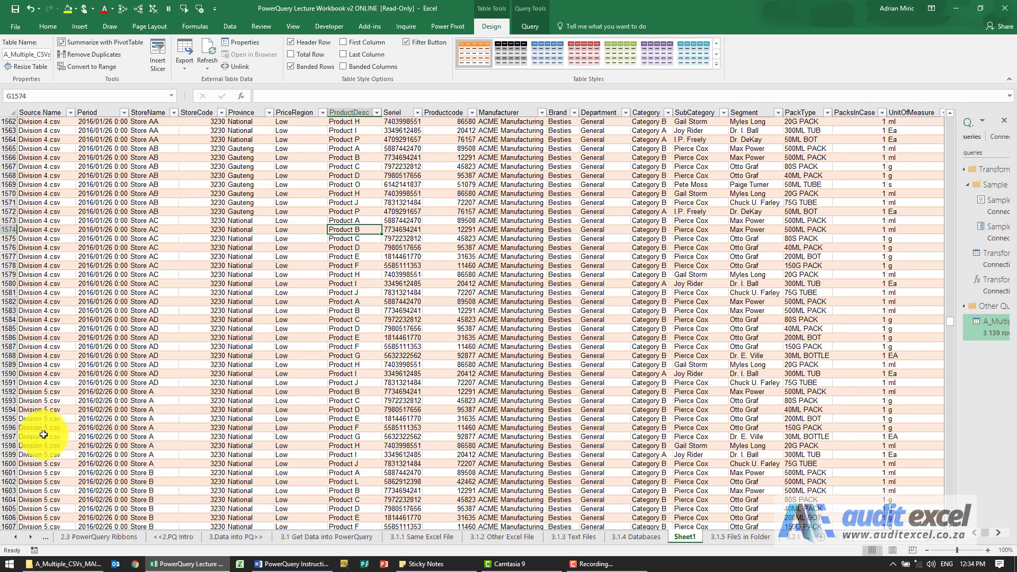
scroll("down", 3)
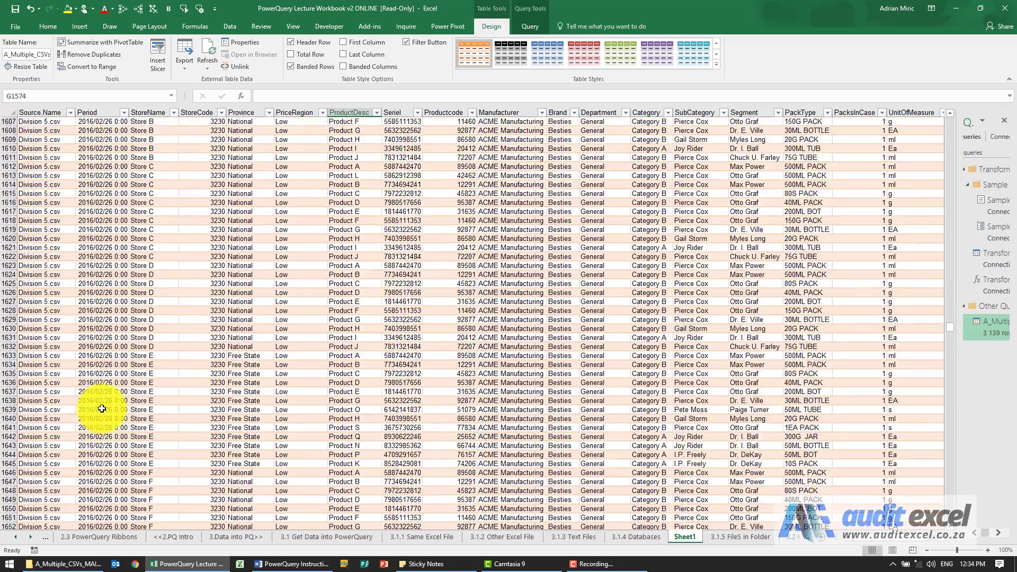
scroll("down", 3)
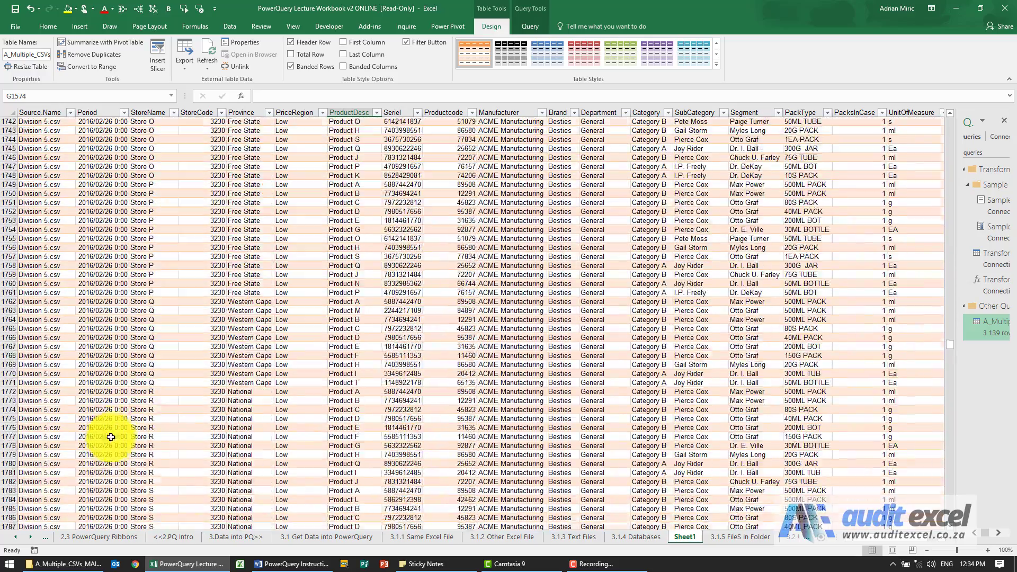
scroll("down", 3)
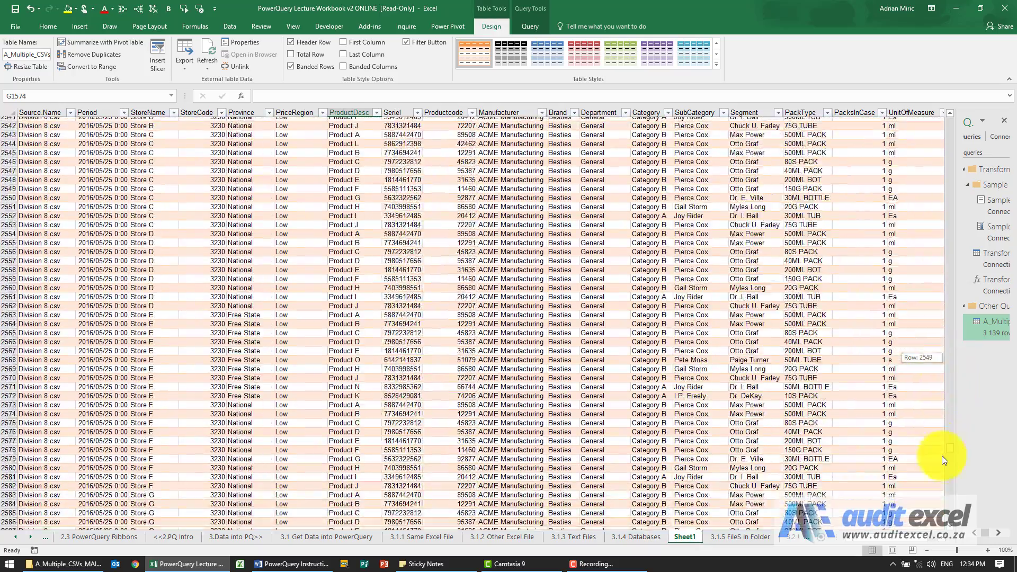
scroll("down", 3)
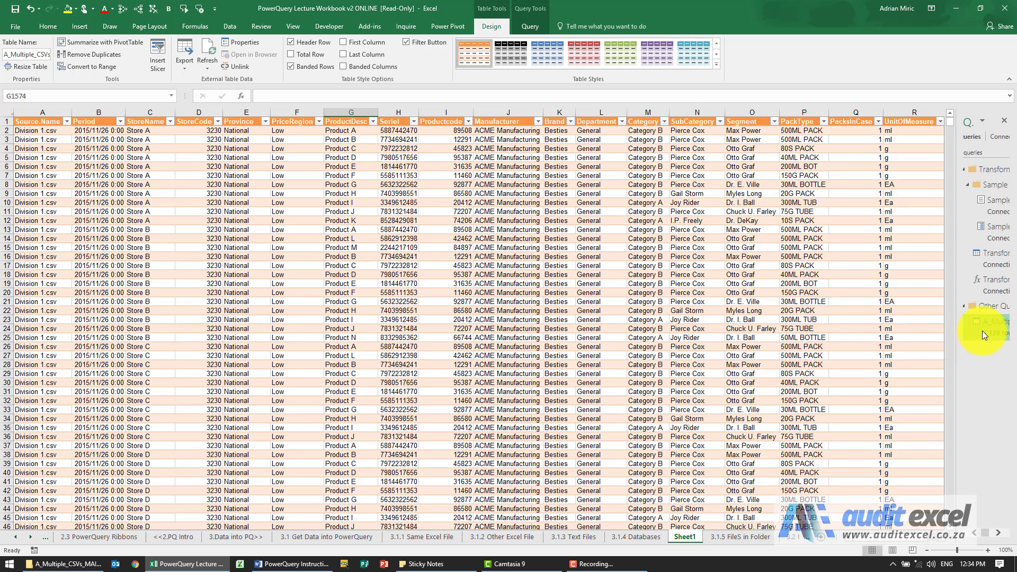
mouse_move(957, 325)
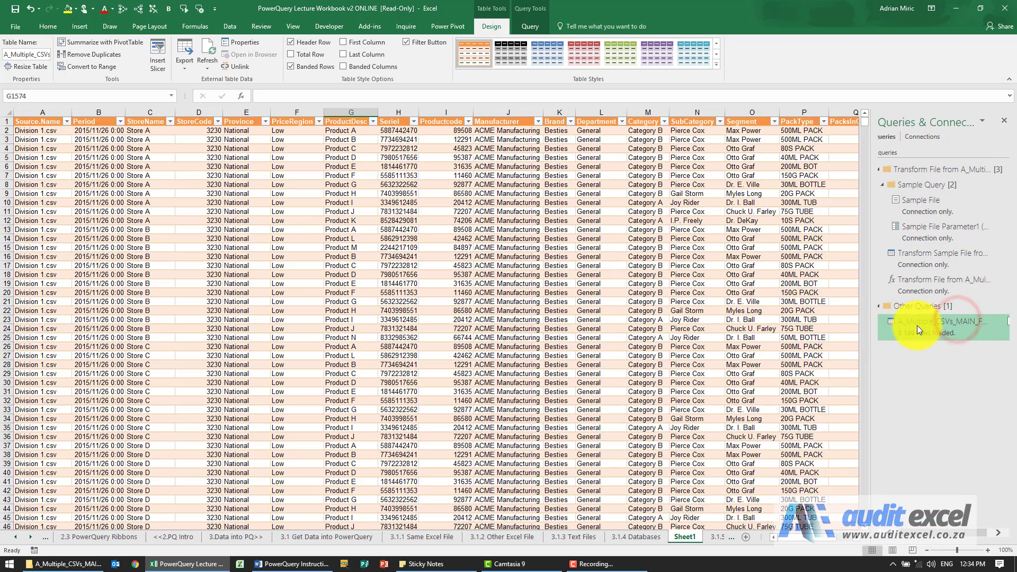
Edit the A_Multiple_CSVs_MAIN_FOLDER query from the Queries & Connections pane
right_click(929, 322)
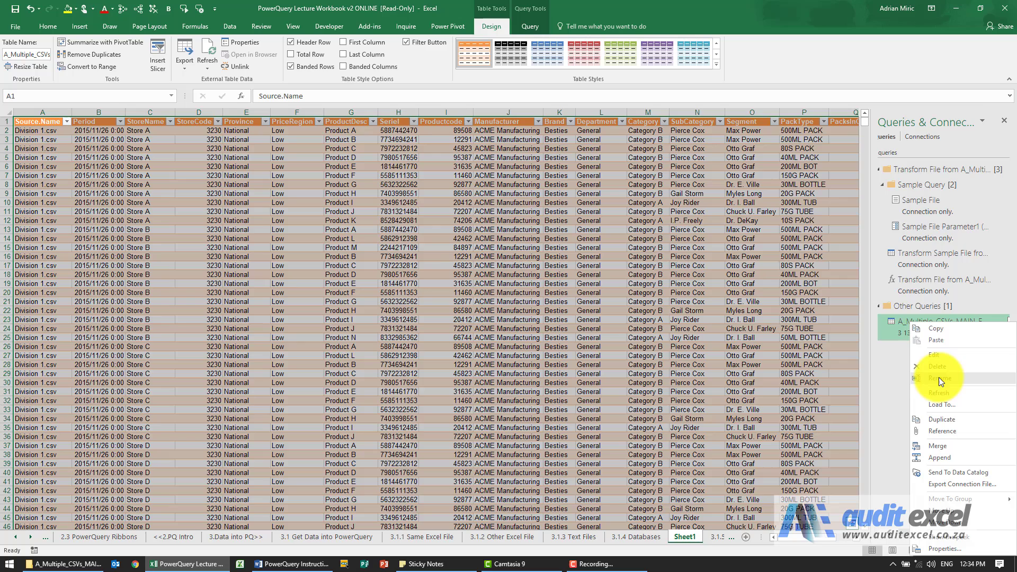
left_click(933, 355)
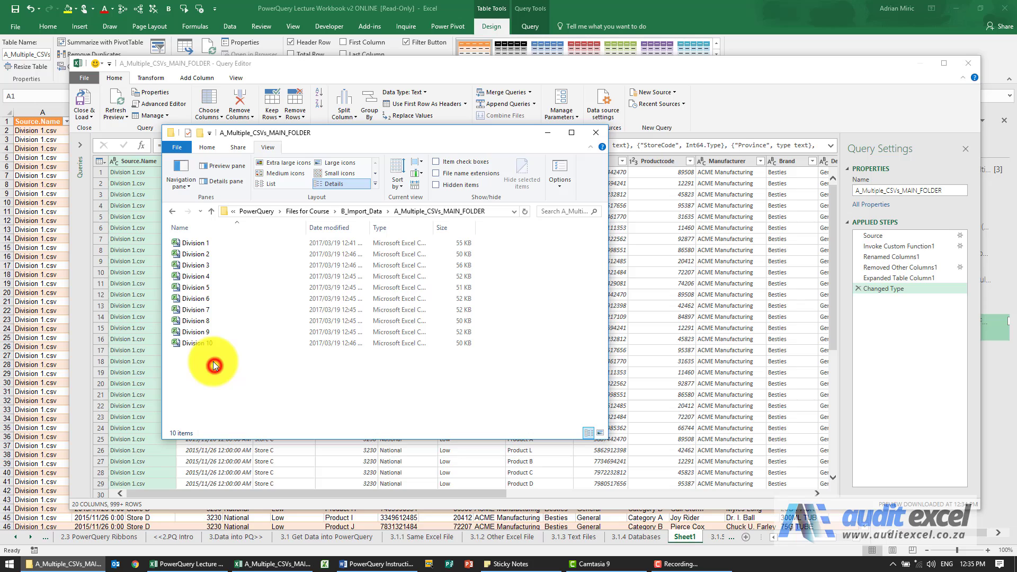
Delete Division 6–10 files, refresh the table back to 1,596 rows ending at Division 5.csv
left_click(211, 343)
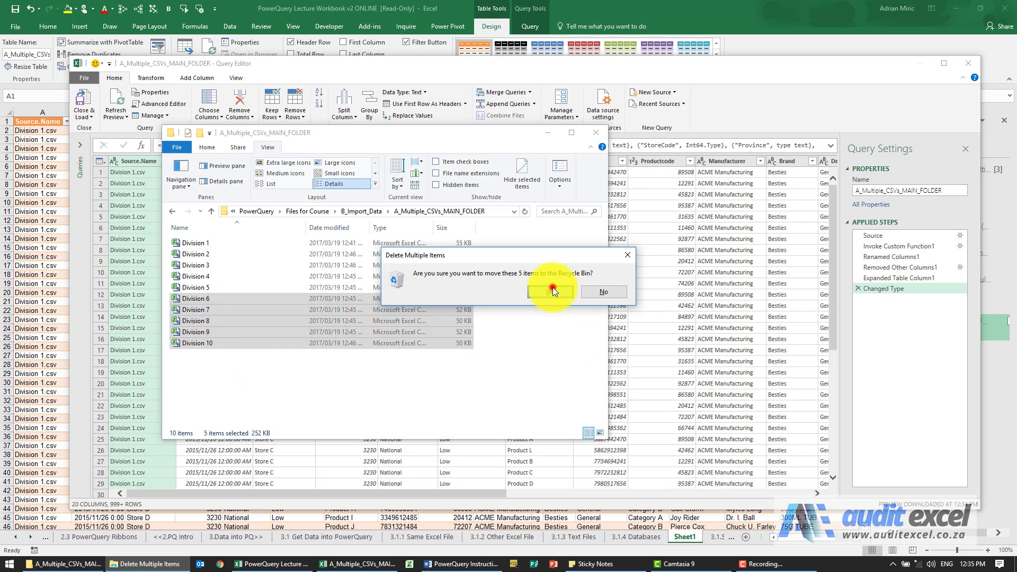
left_click(550, 290)
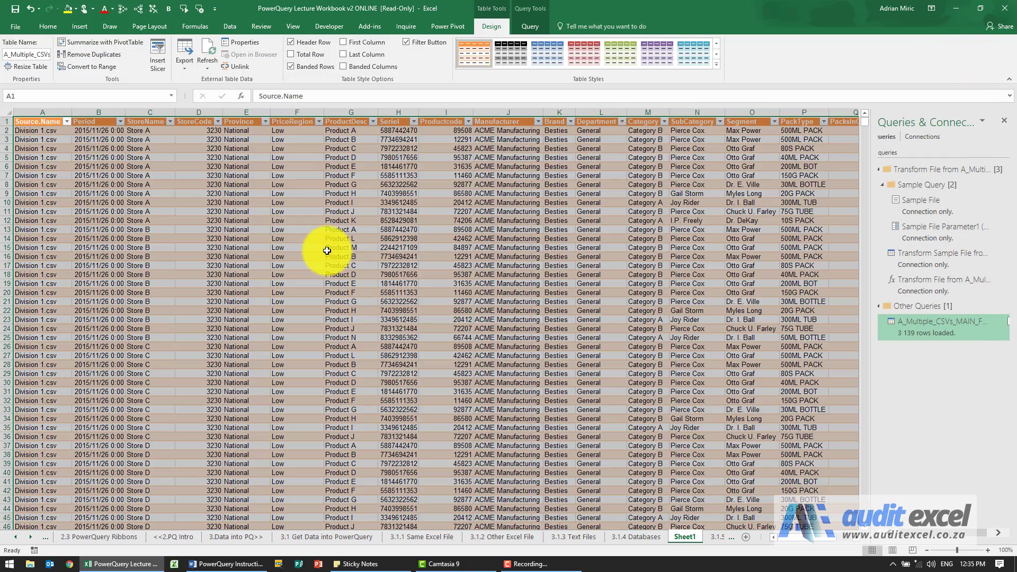
right_click(328, 239)
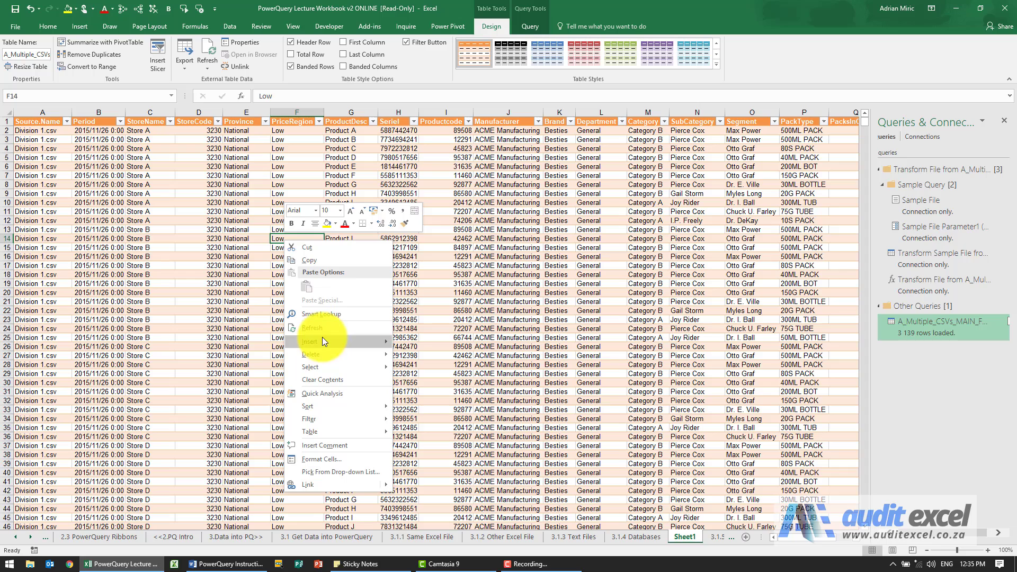
left_click(312, 327)
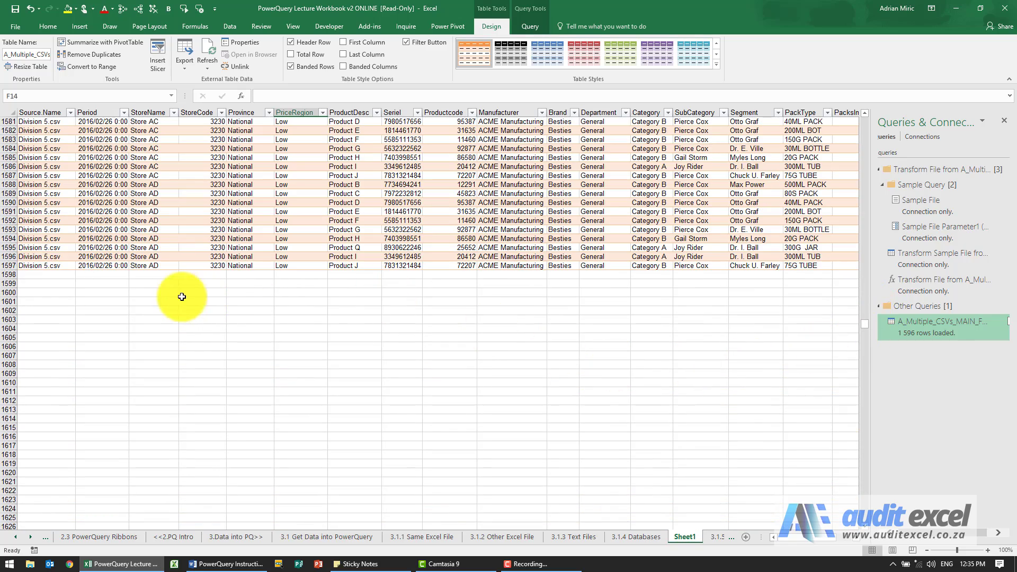
left_click(39, 265)
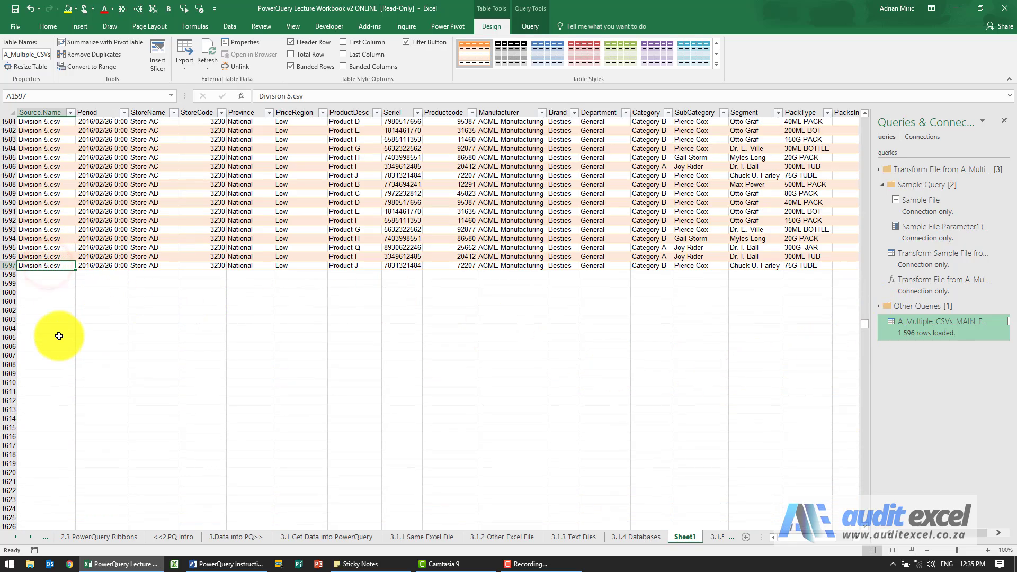